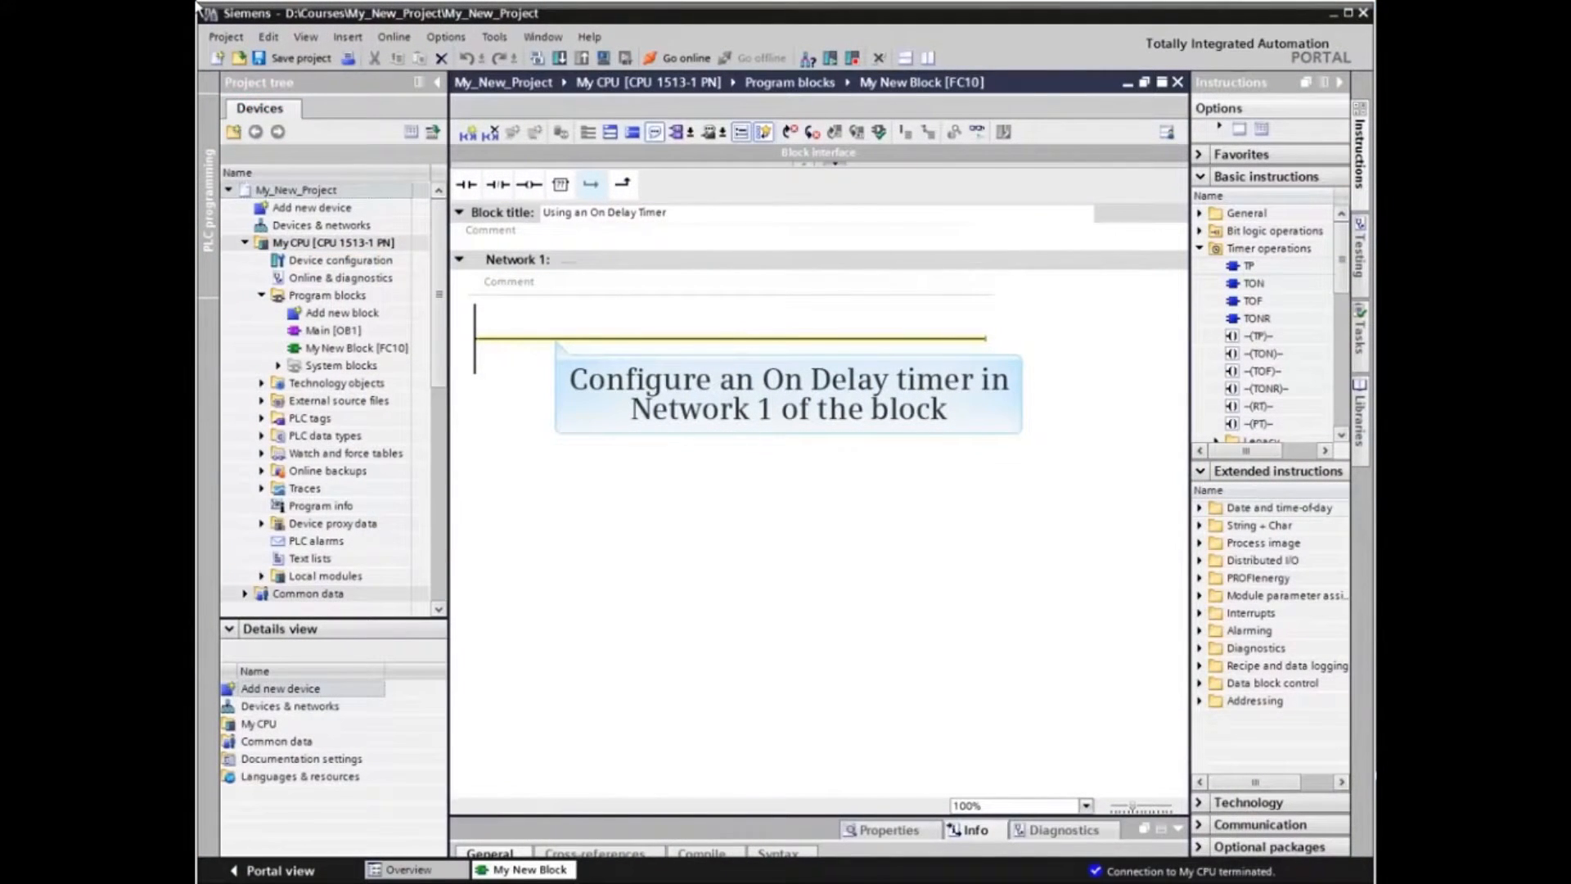
mouse_move(484, 110)
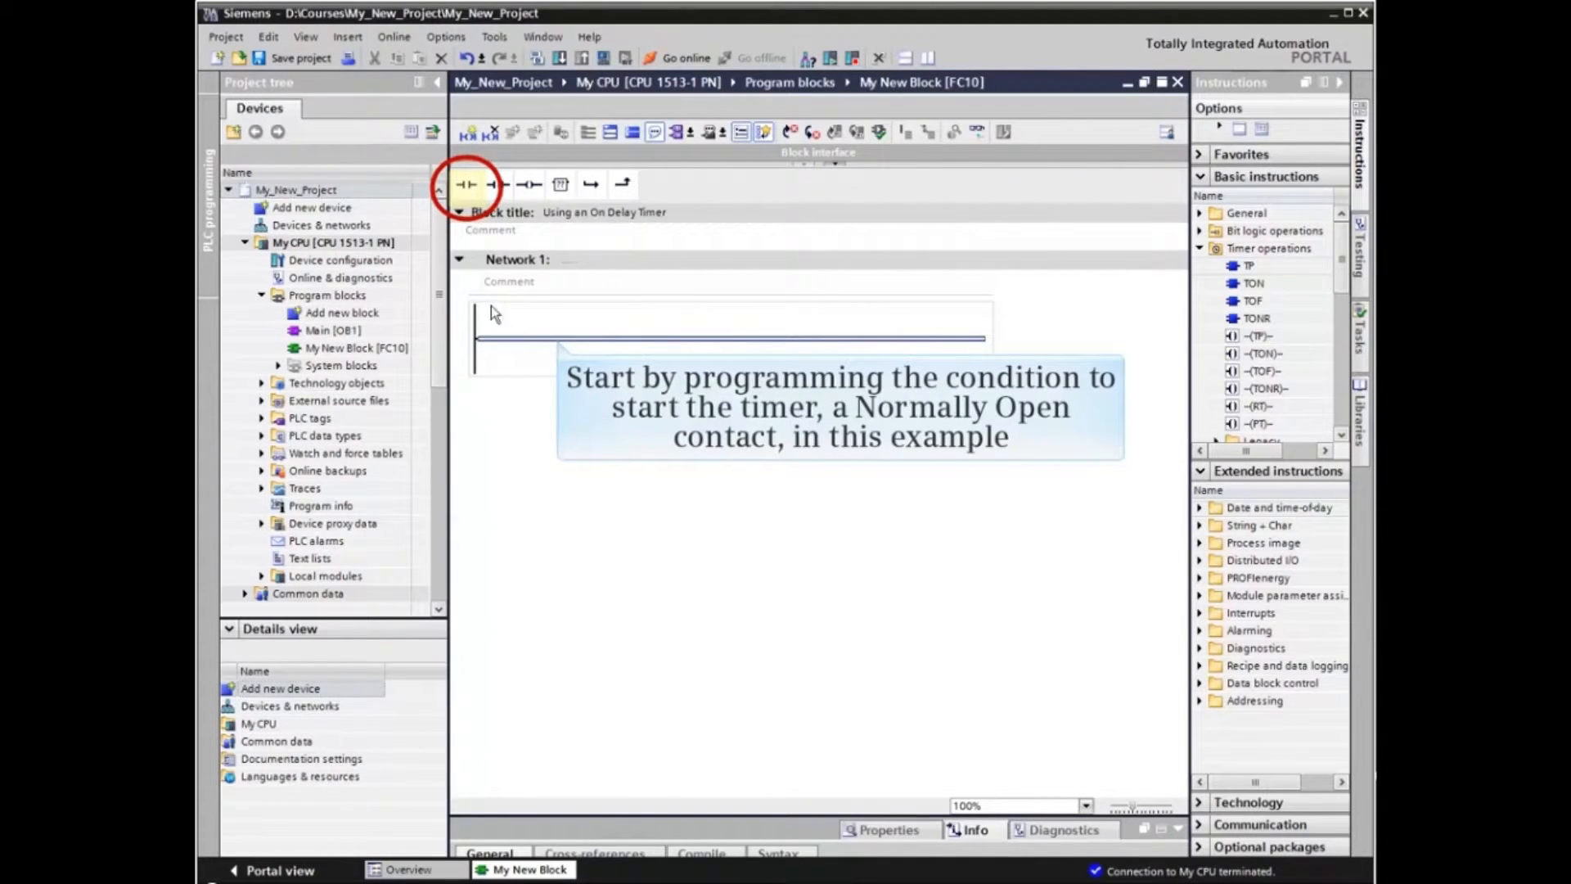
Step: Insert a normally open Tag_4 contact at the start of the Network 1 rung
click(466, 185)
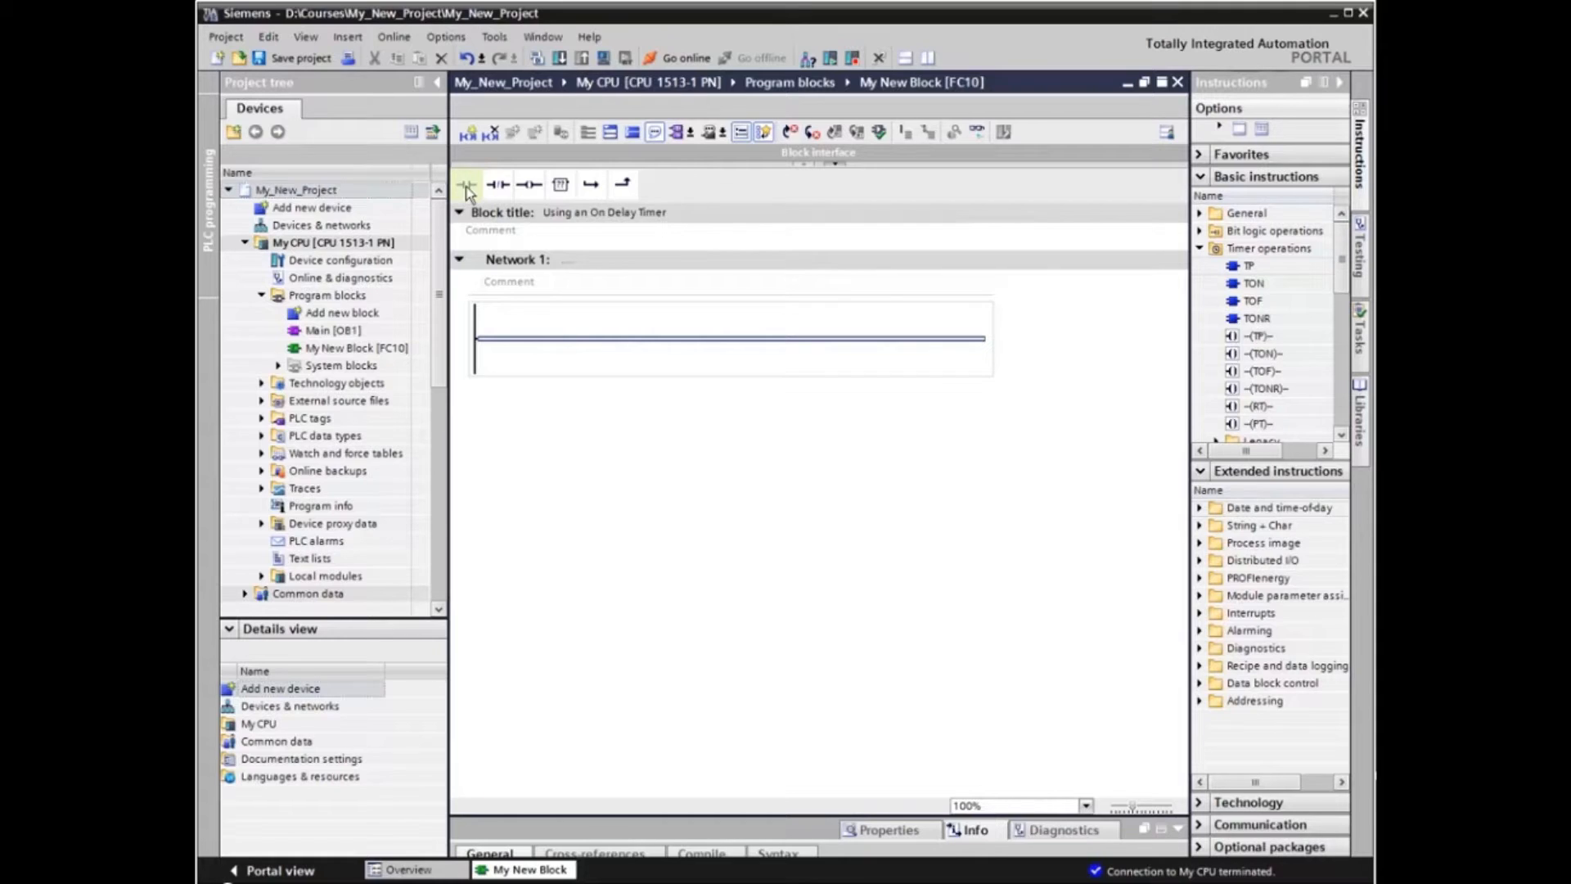
click(467, 185)
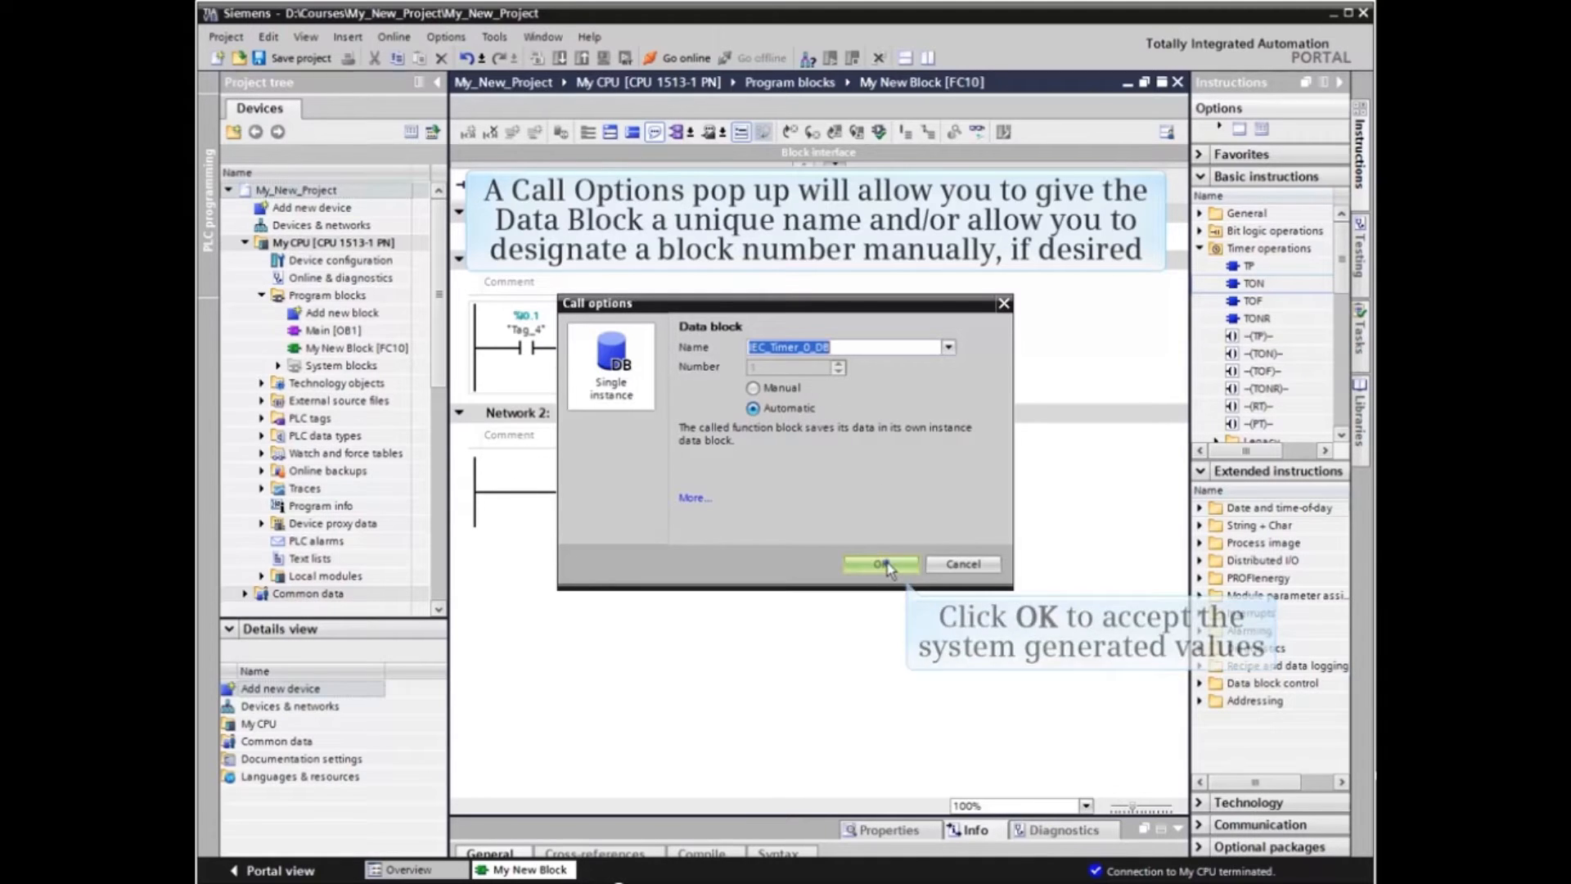
Step: Accept IEC_Timer_0_DB as the TON timer's instance data block
click(881, 563)
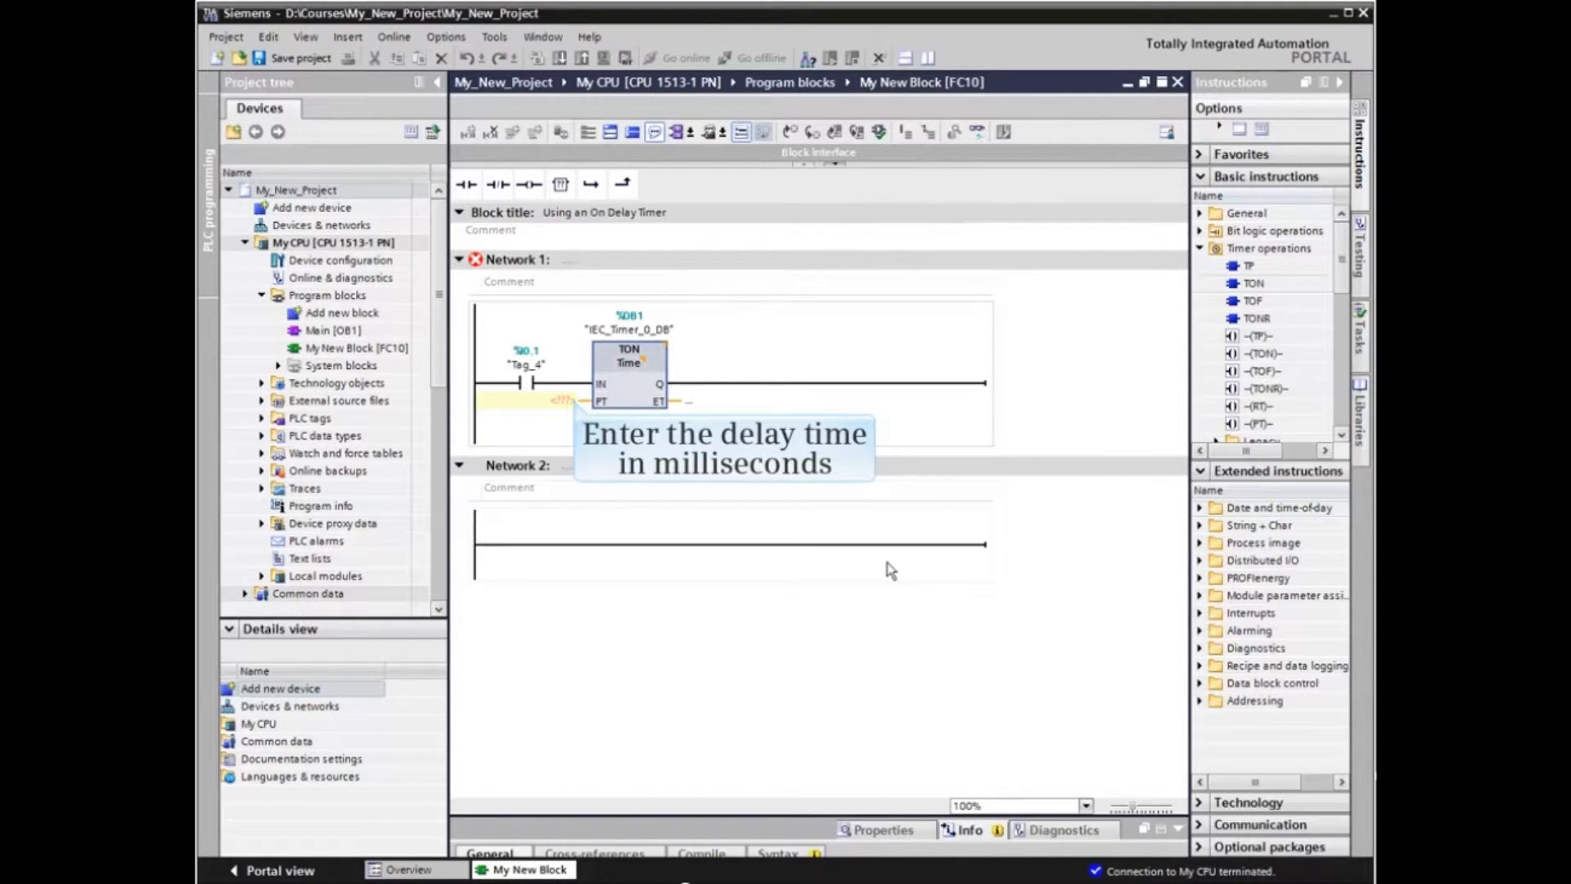
Step: Enter 5000 milliseconds as the TON timer's PT preset
text(5000)
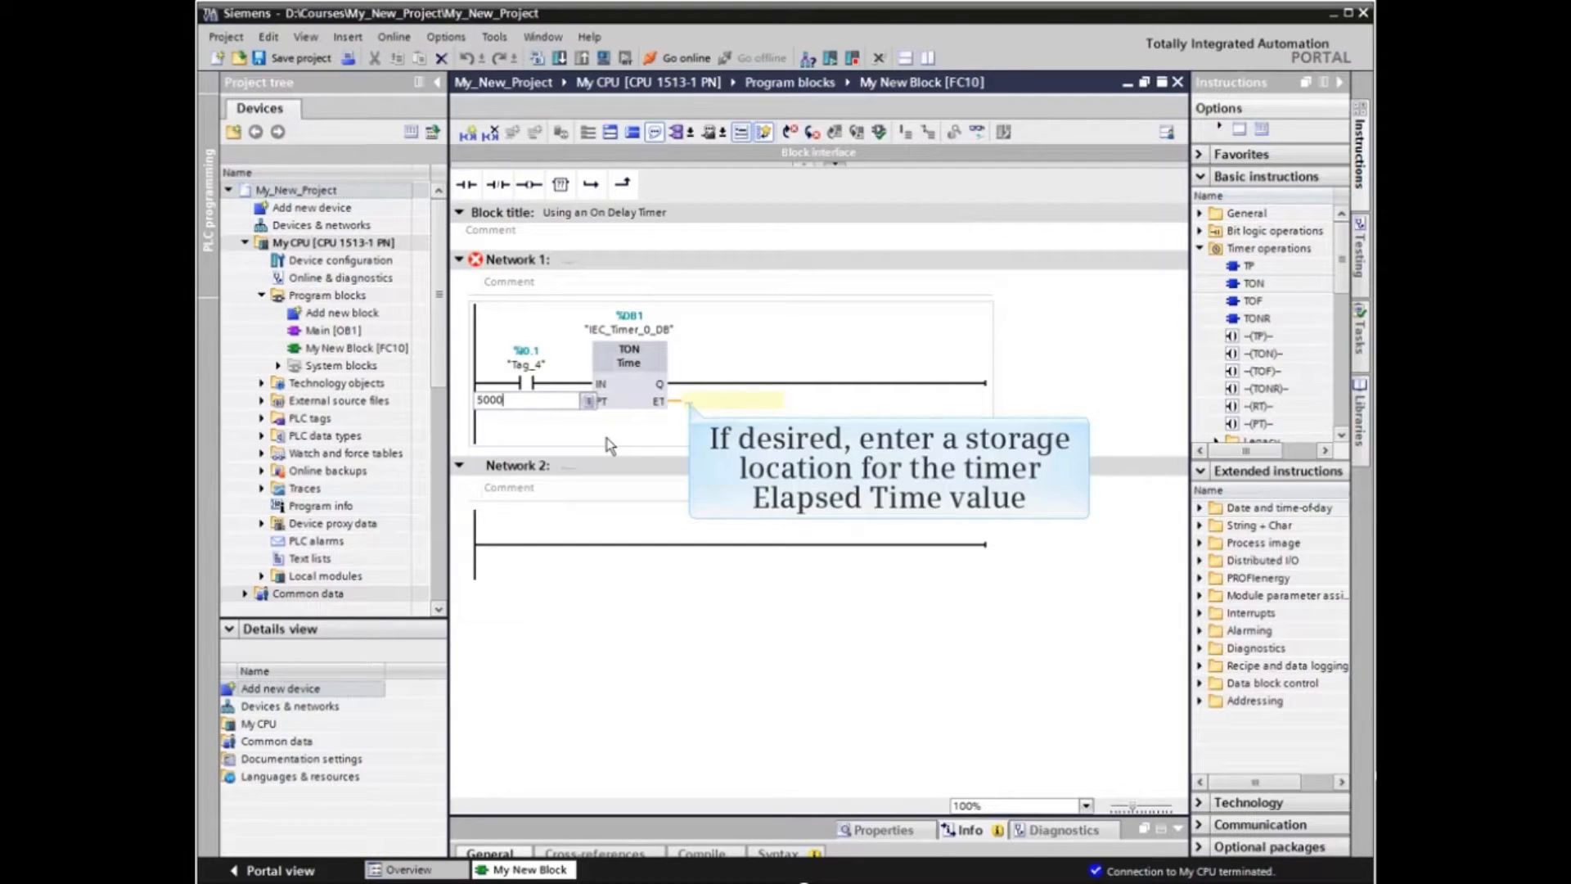
mouse_move(685, 420)
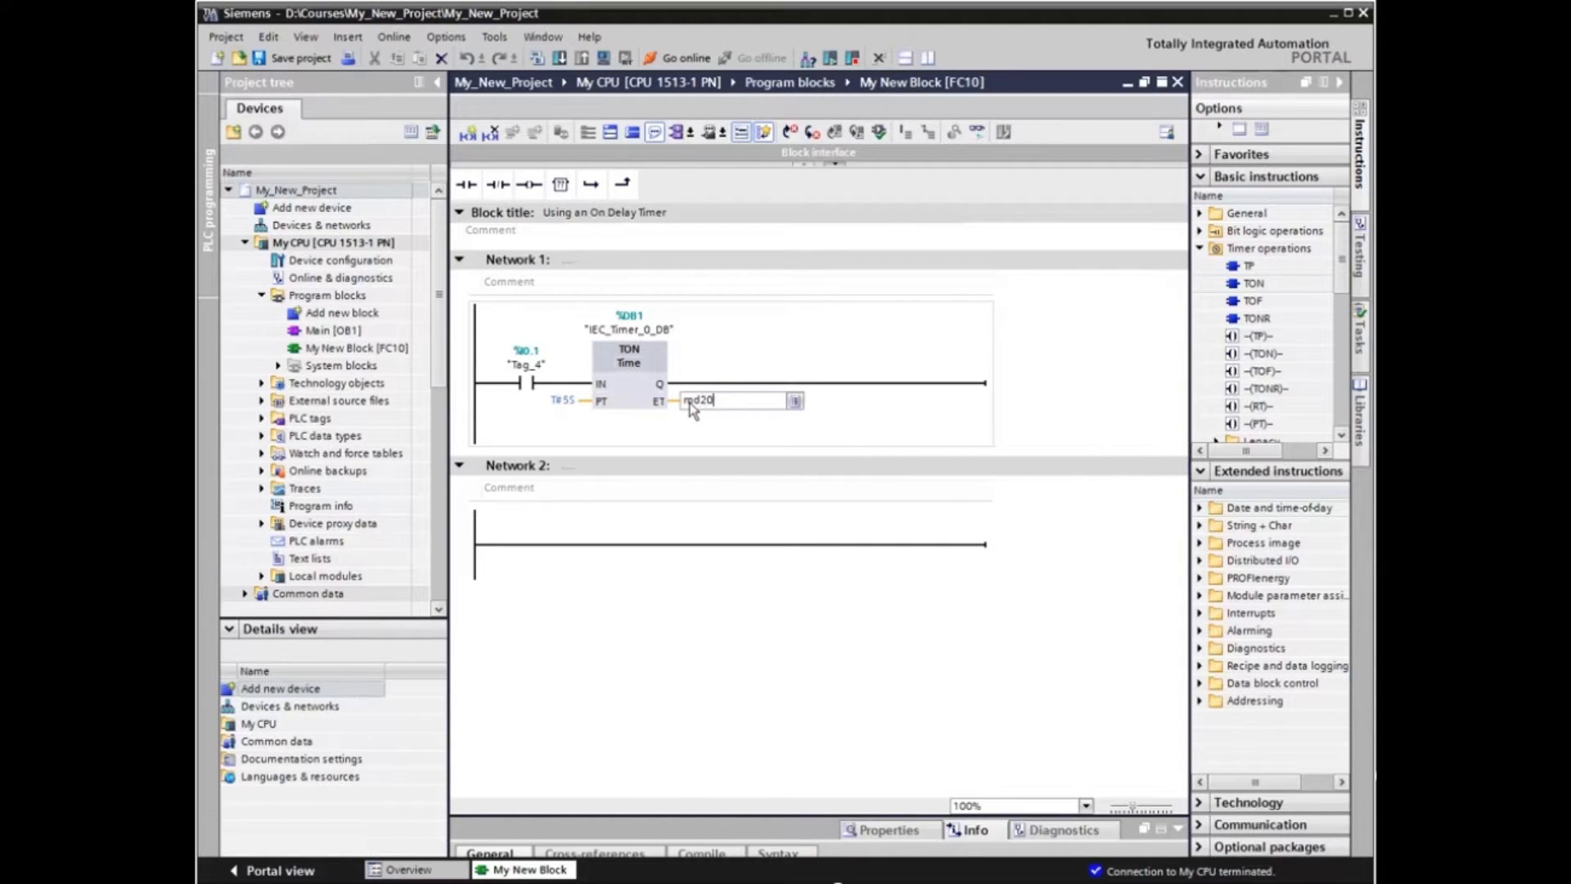
Step: Store the timer's ET elapsed time in %MD200, preset showing T#5S
text(%MD200)
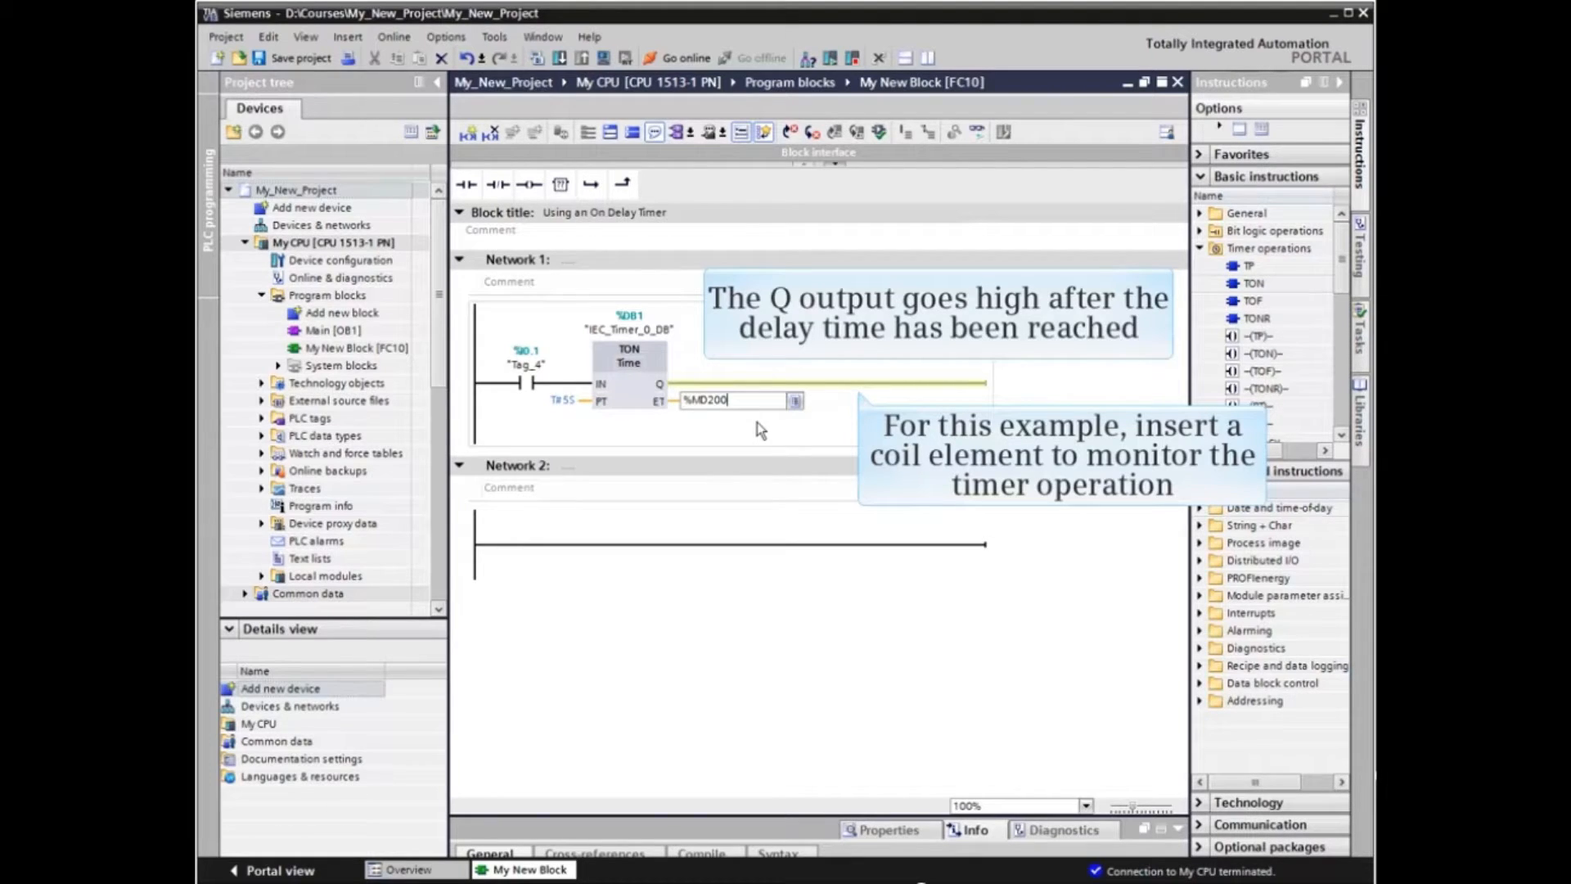
mouse_move(751, 399)
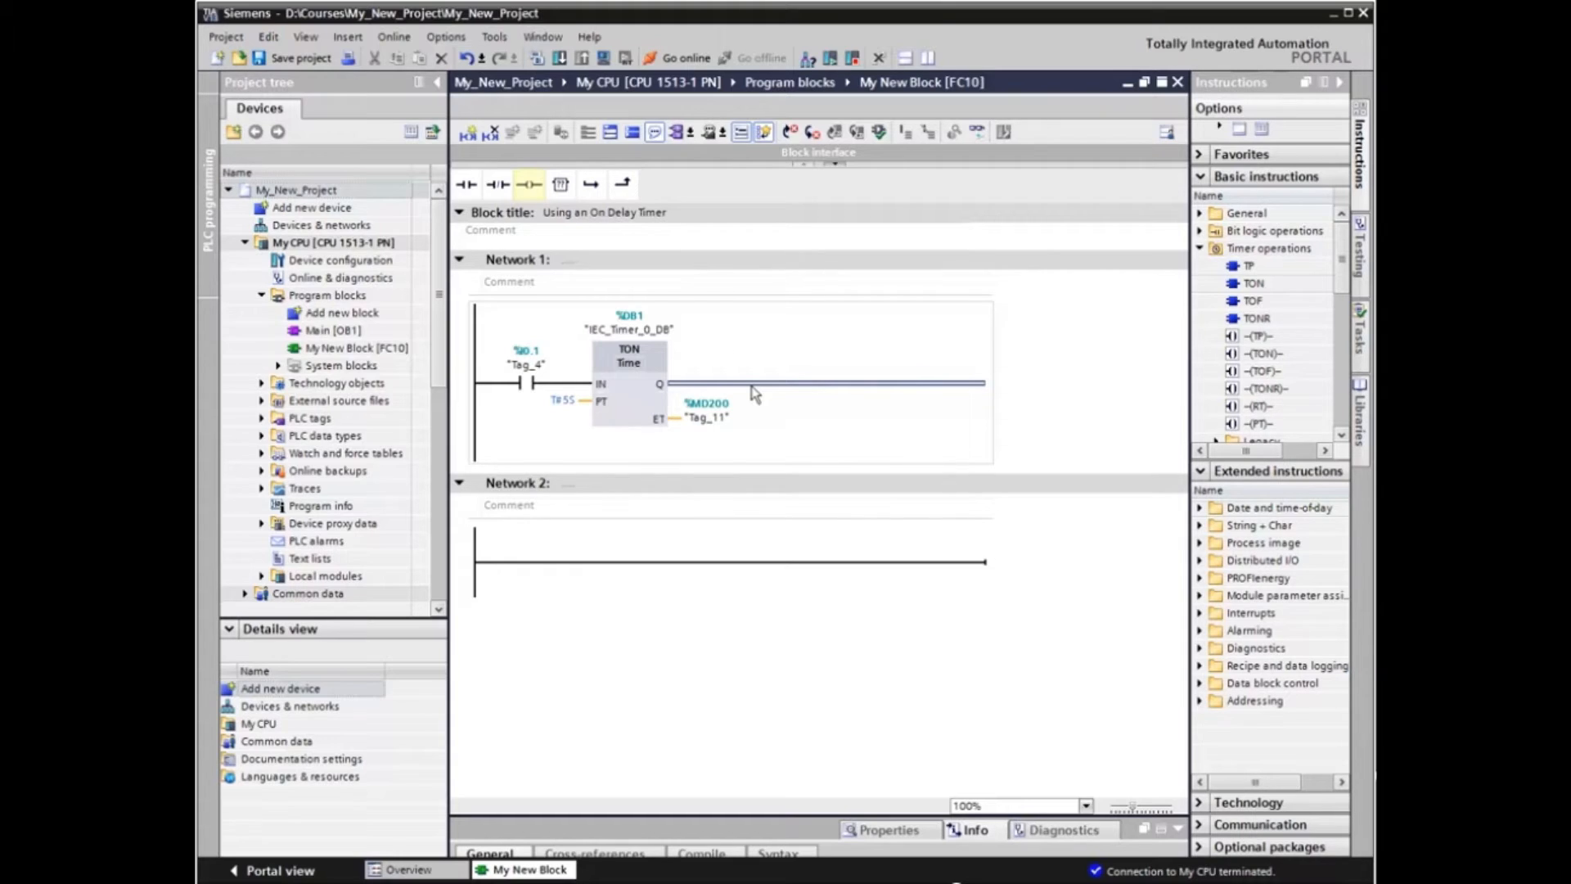
Step: Add a %Q0.1 Tag_6 coil on the timer's Q output and download the block to the CPU
click(529, 183)
text(%Q0.1)
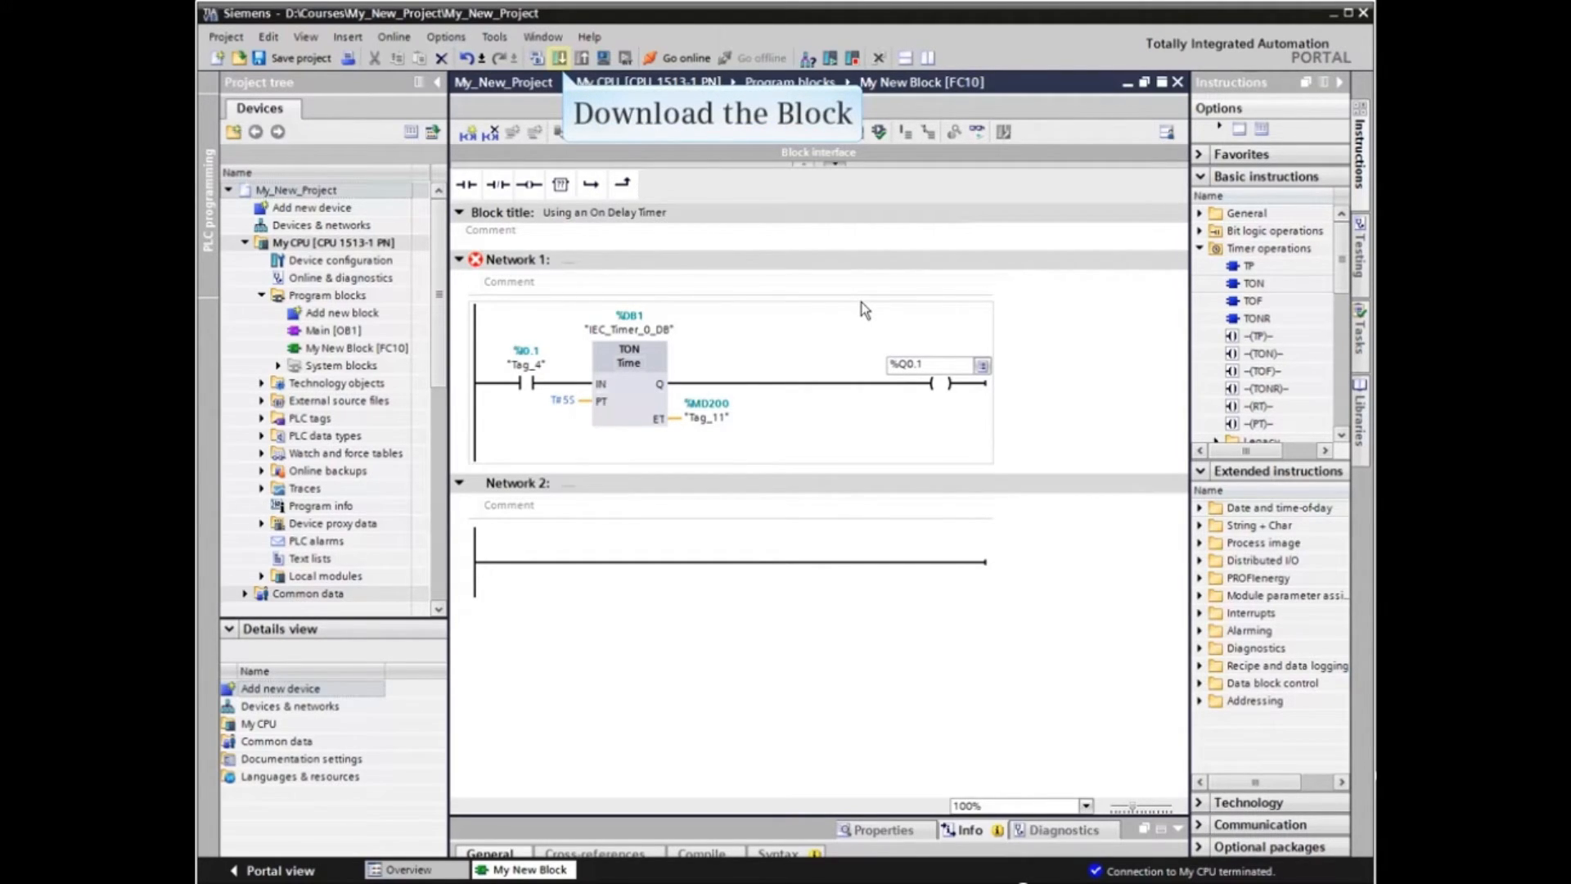
click(561, 58)
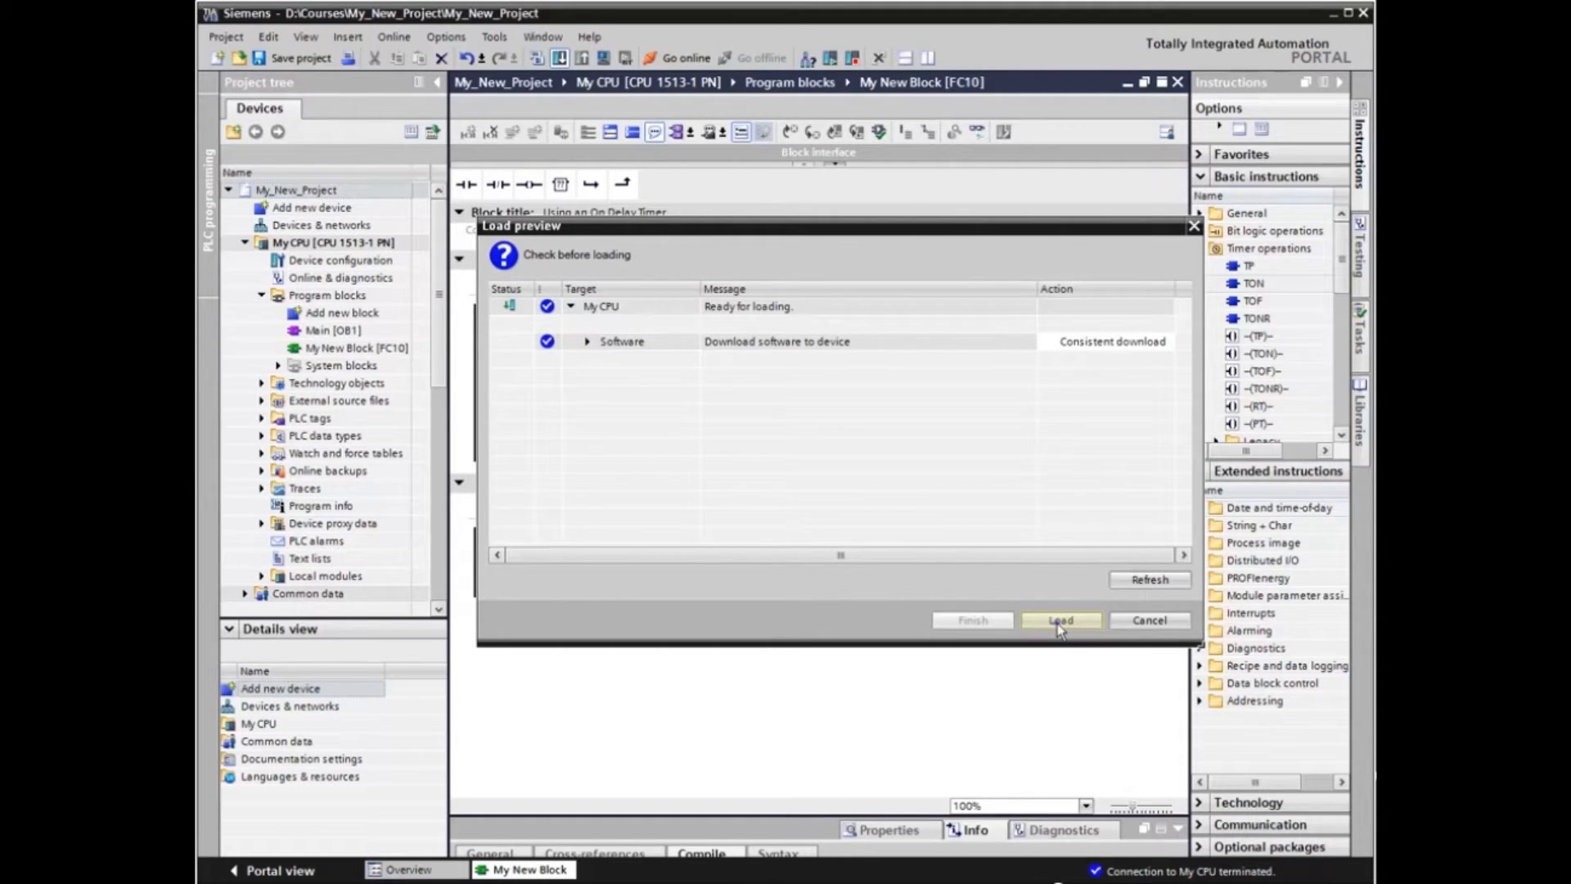
click(1060, 620)
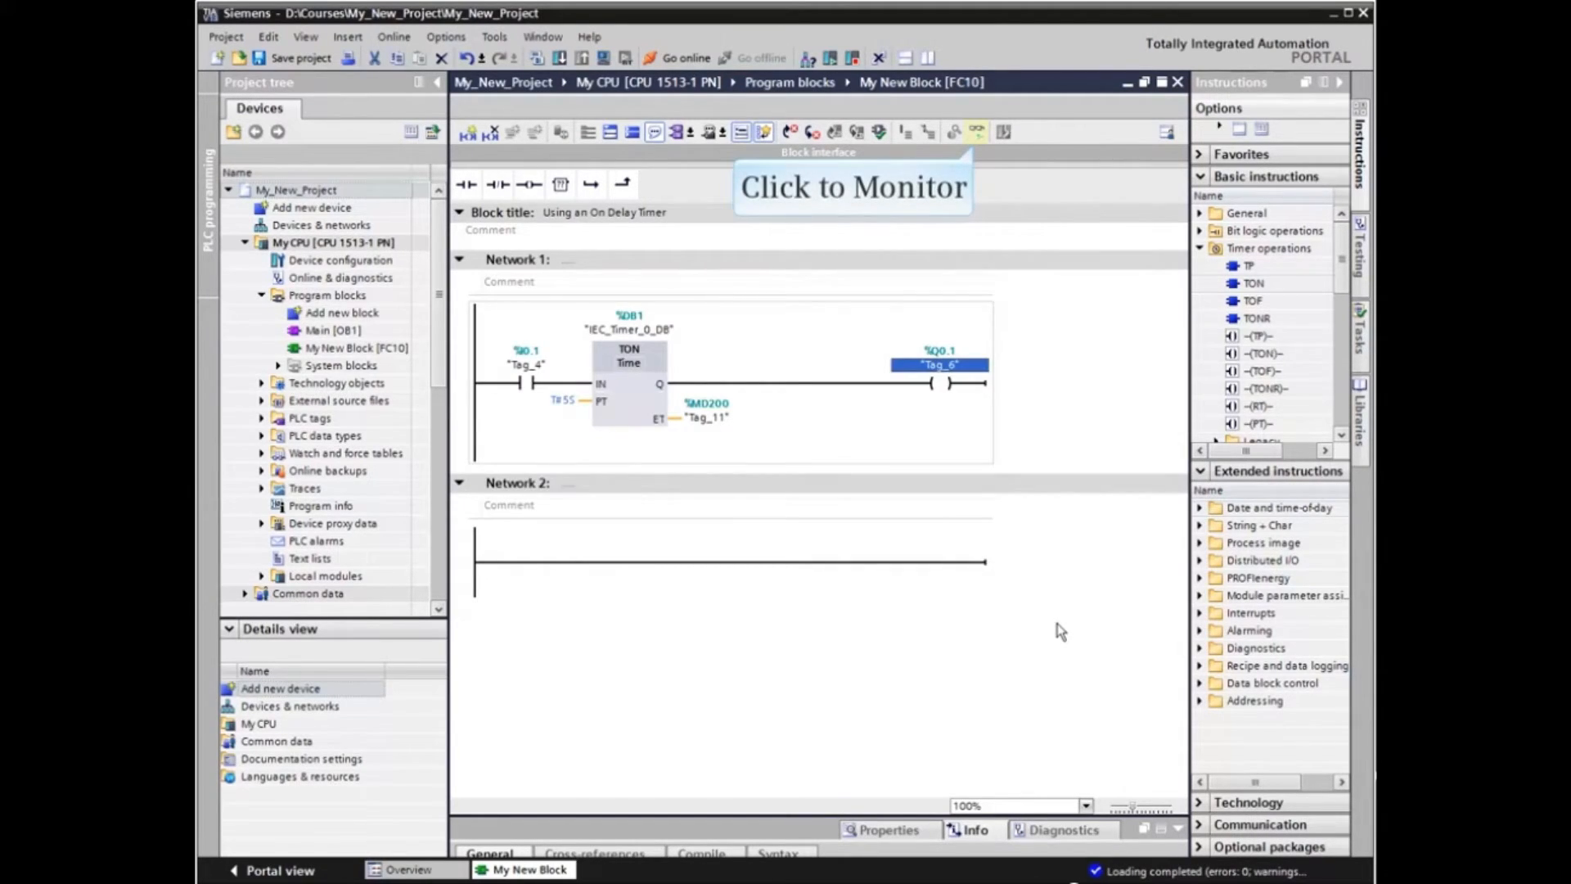